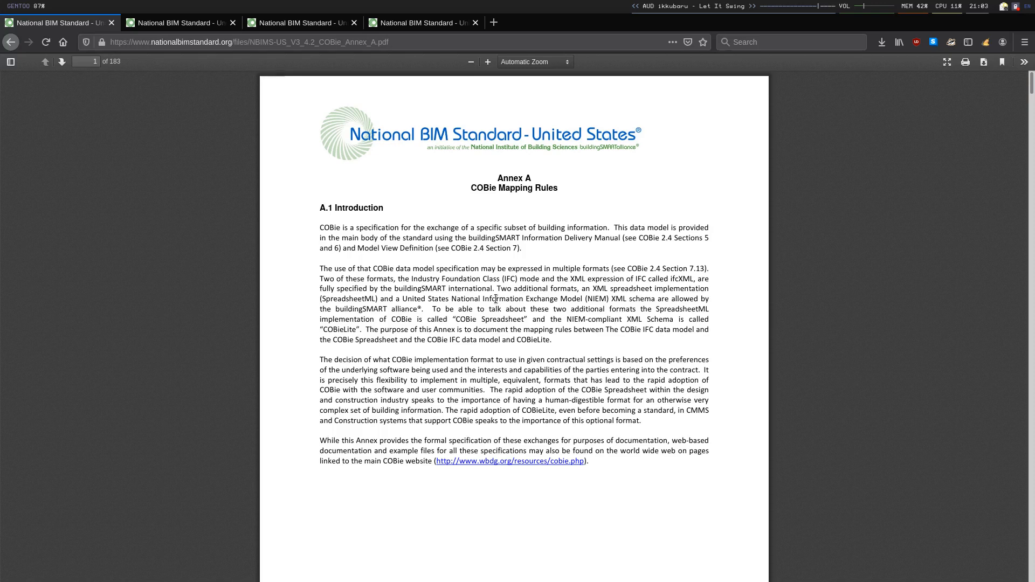
{"action": "mouse_move", "coordinate": [439, 253]}
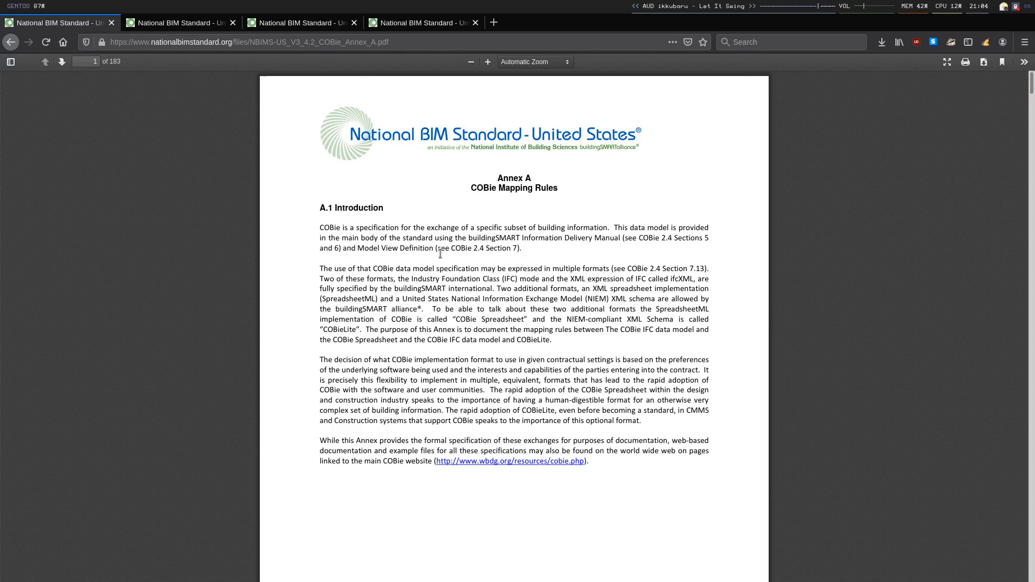
Show Table 1, the COBie.Contact worksheet schema, in the second PDF tab.
{"action": "left_click", "coordinate": [181, 23]}
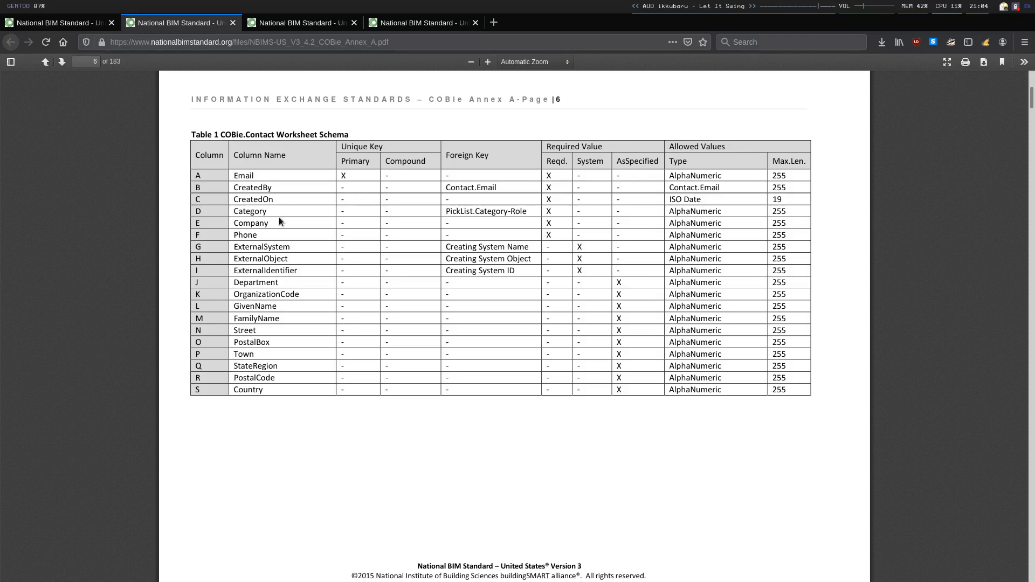
{"action": "mouse_move", "coordinate": [283, 217]}
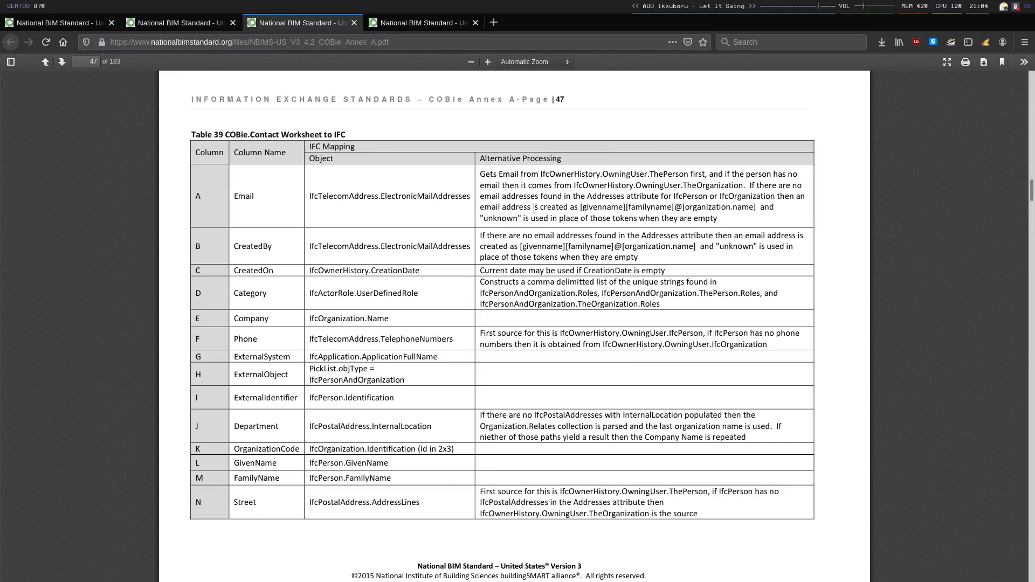
Show Table 39 on page 47 and highlight the Email row's Alternative Processing rule.
{"action": "double_click", "coordinate": [243, 195]}
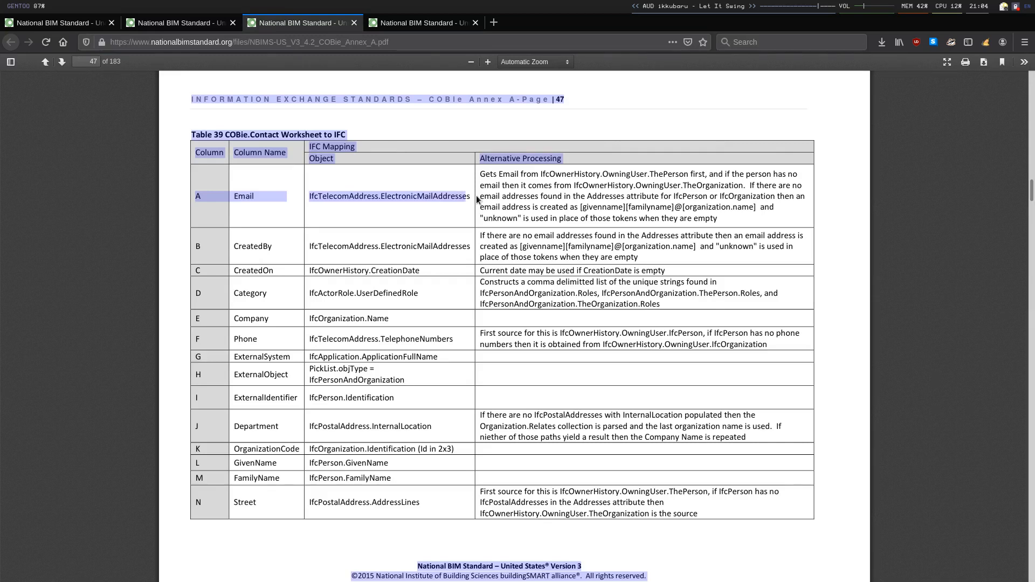
{"action": "left_click_drag", "start_coordinate": [479, 174], "coordinate": [717, 218]}
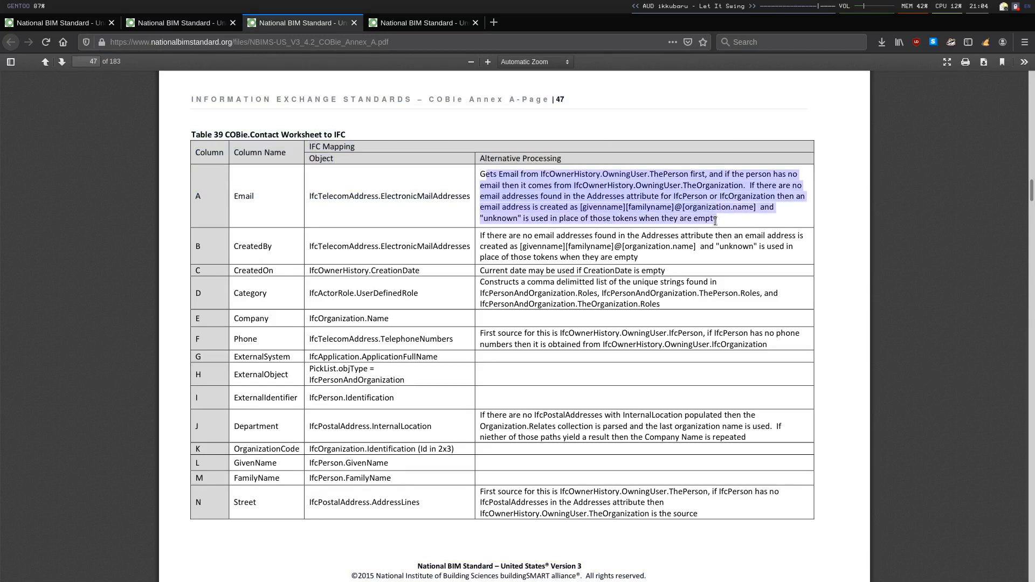
{"action": "left_click", "coordinate": [723, 225]}
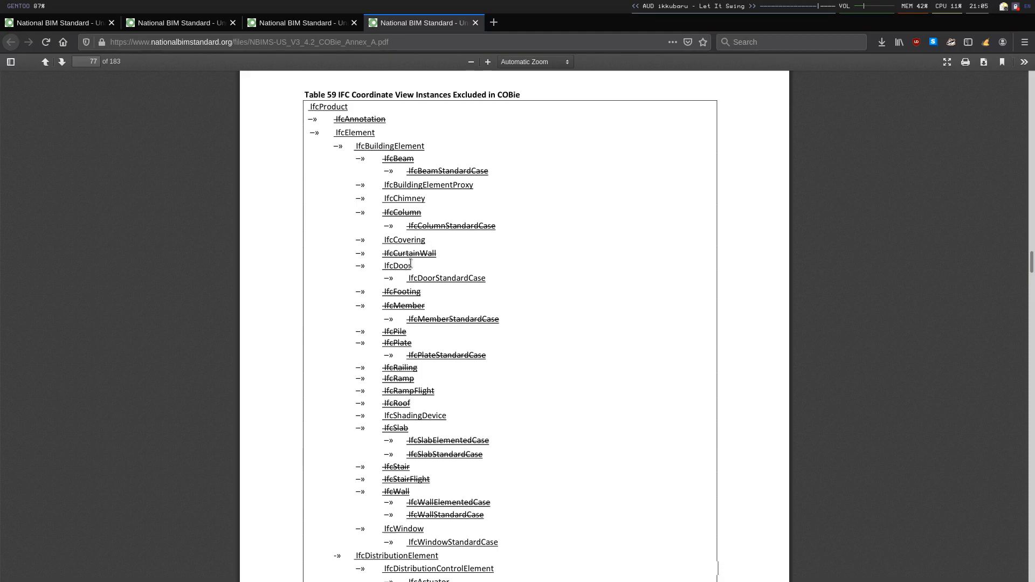
Show Table 59, IFC Coordinate View Instances Excluded in COBie, in the fourth PDF tab.
{"action": "double_click", "coordinate": [398, 266]}
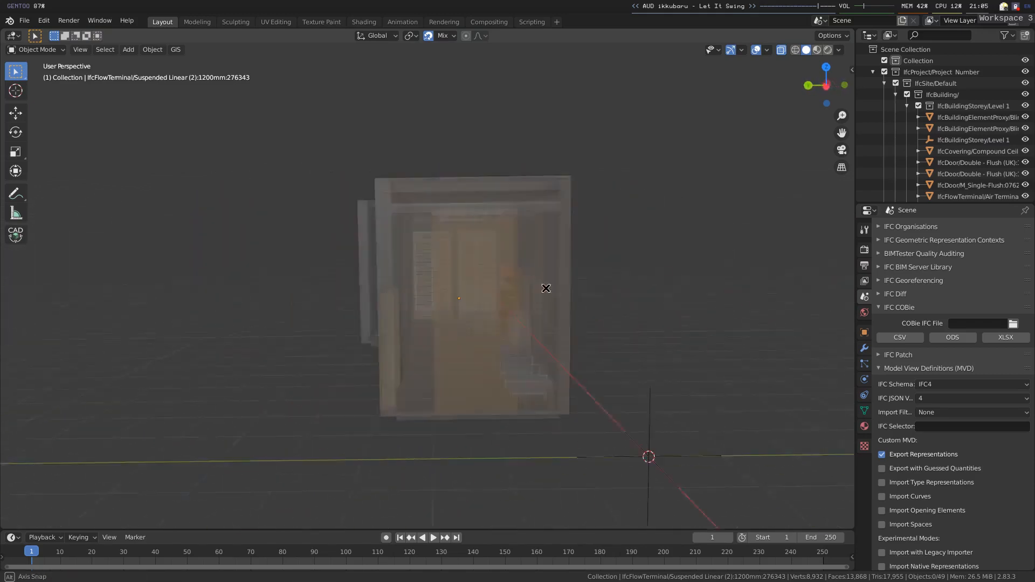
Set JudgesReception.ifc from Downloads as the COBie IFC File in the BlenderBIM panel.
{"action": "left_click_drag", "start_coordinate": [545, 288], "coordinate": [616, 317]}
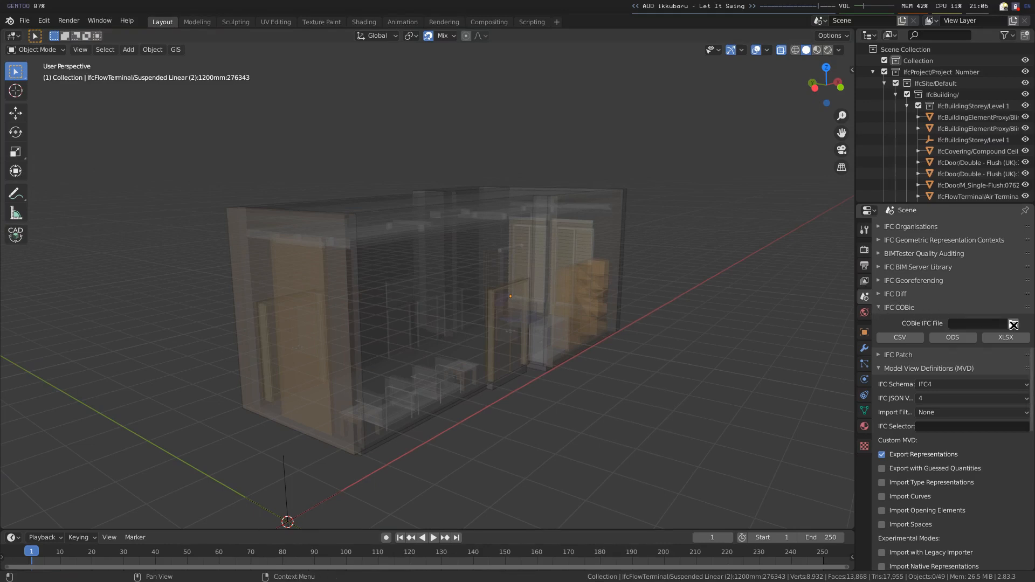
{"action": "left_click", "coordinate": [1013, 324]}
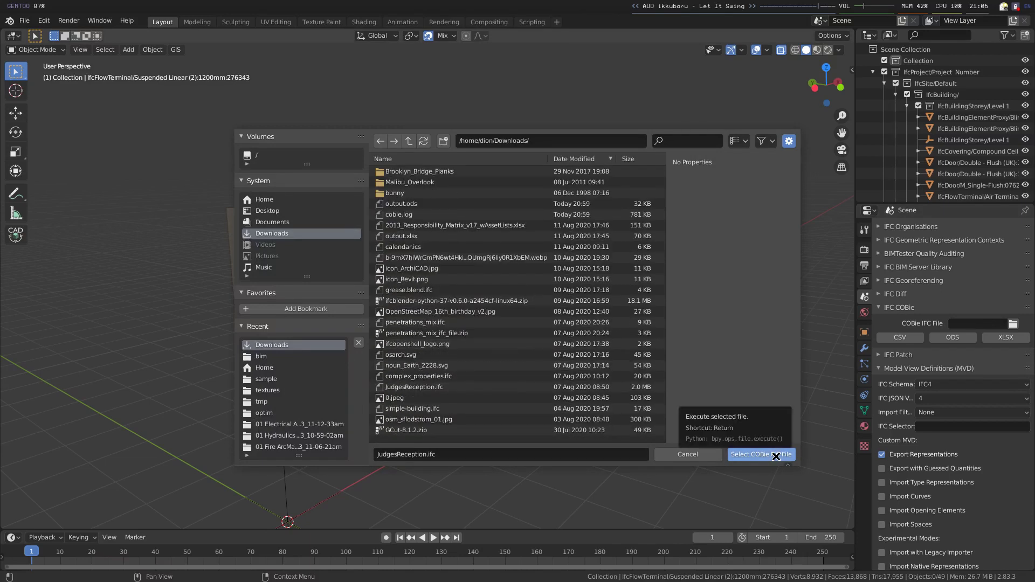
{"action": "left_click", "coordinate": [761, 454]}
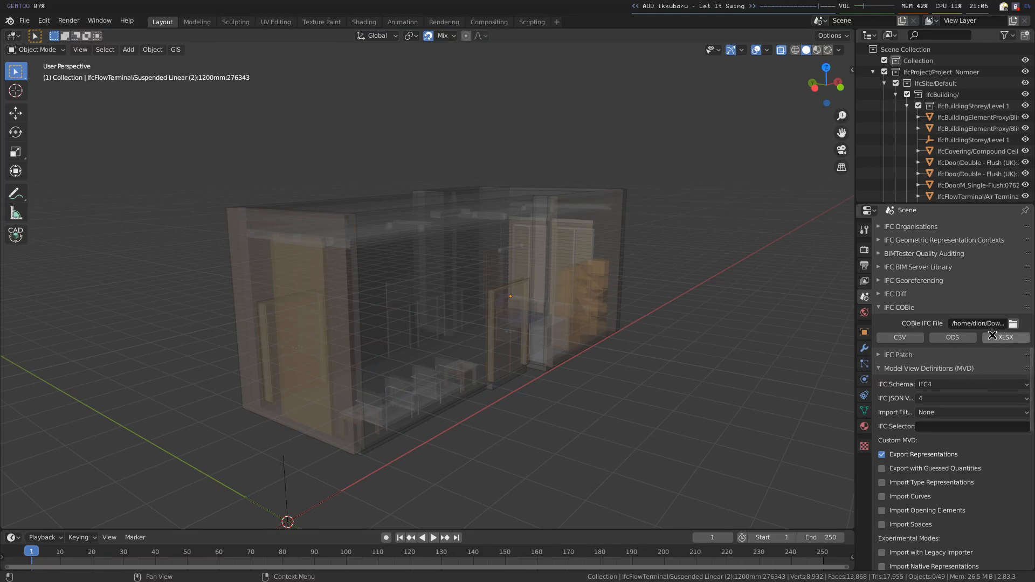
{"action": "mouse_move", "coordinate": [994, 338]}
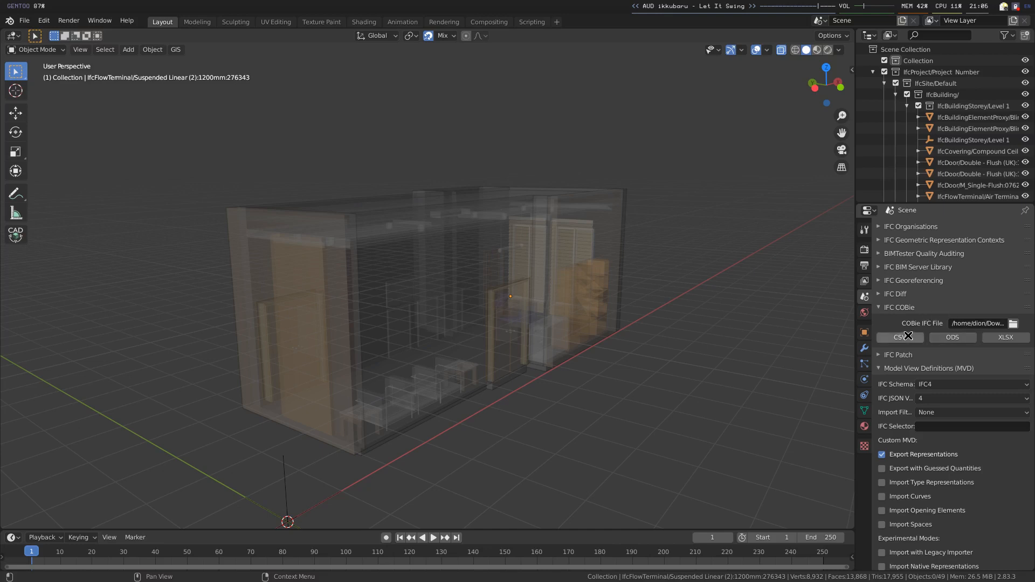
Export the model to COBie, opening cobie.log in gvim and output.ods in LibreOffice Calc.
{"action": "left_click", "coordinate": [953, 338]}
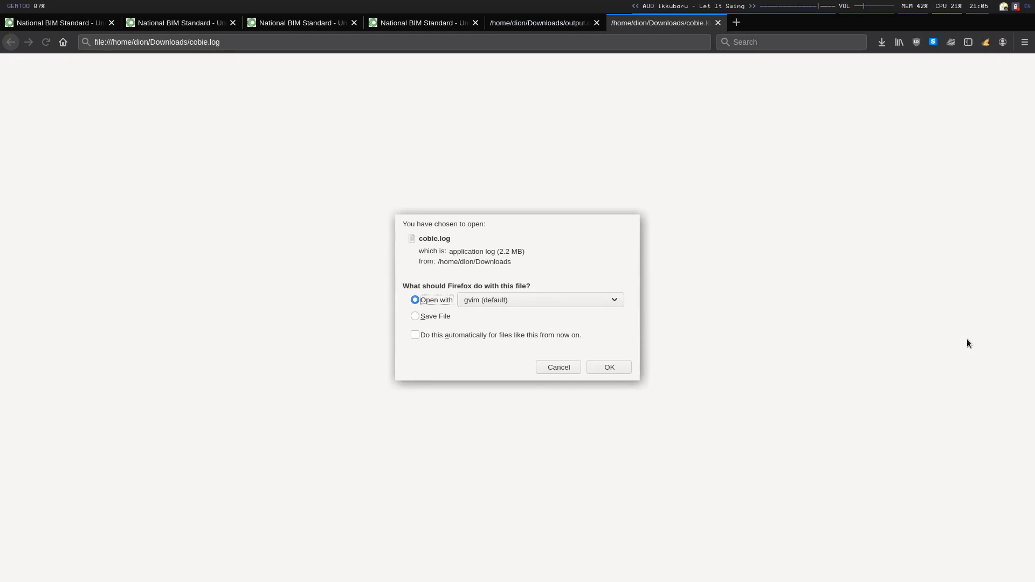
{"action": "left_click", "coordinate": [609, 367]}
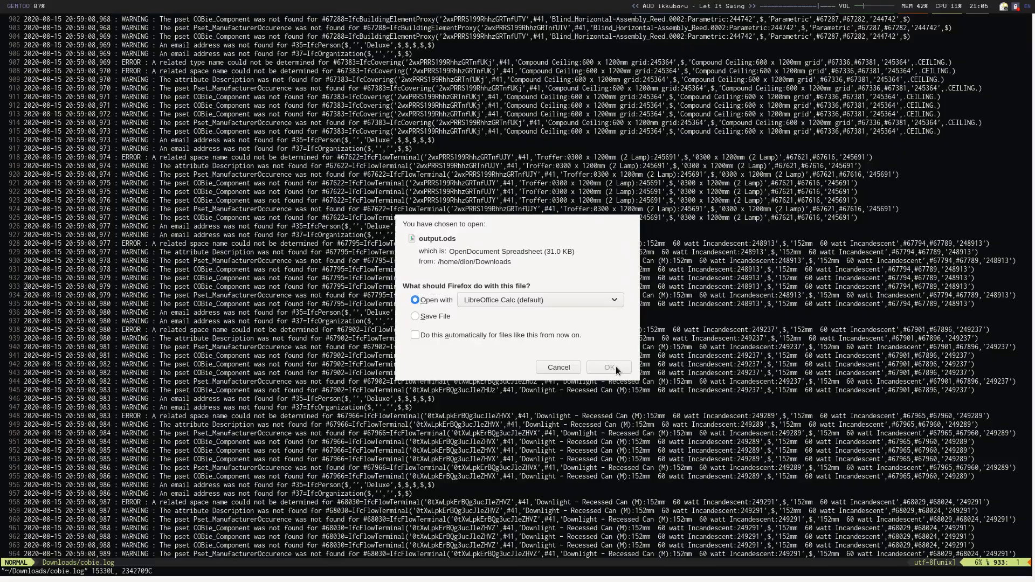
{"action": "left_click", "coordinate": [609, 366]}
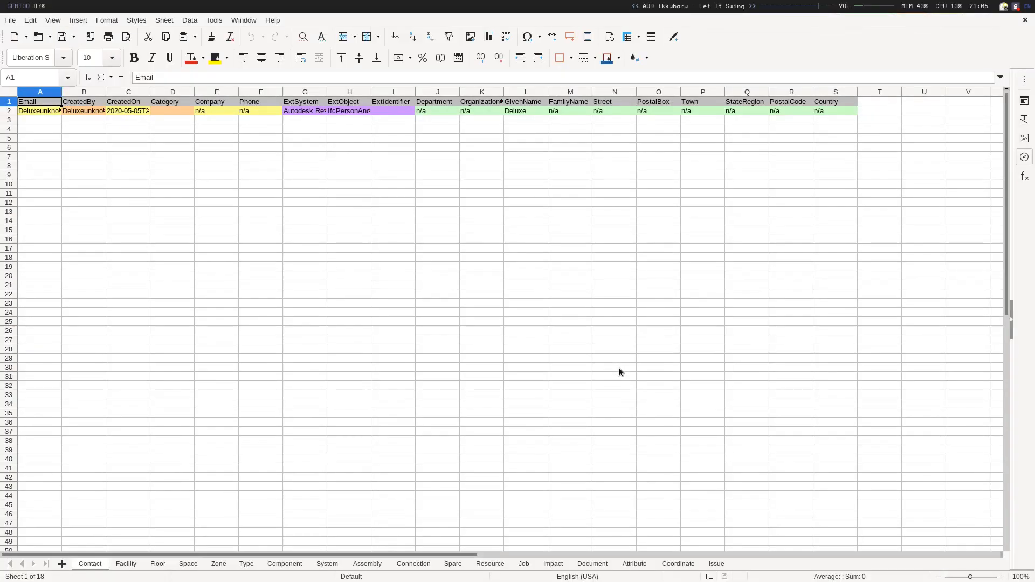
{"action": "mouse_move", "coordinate": [321, 451]}
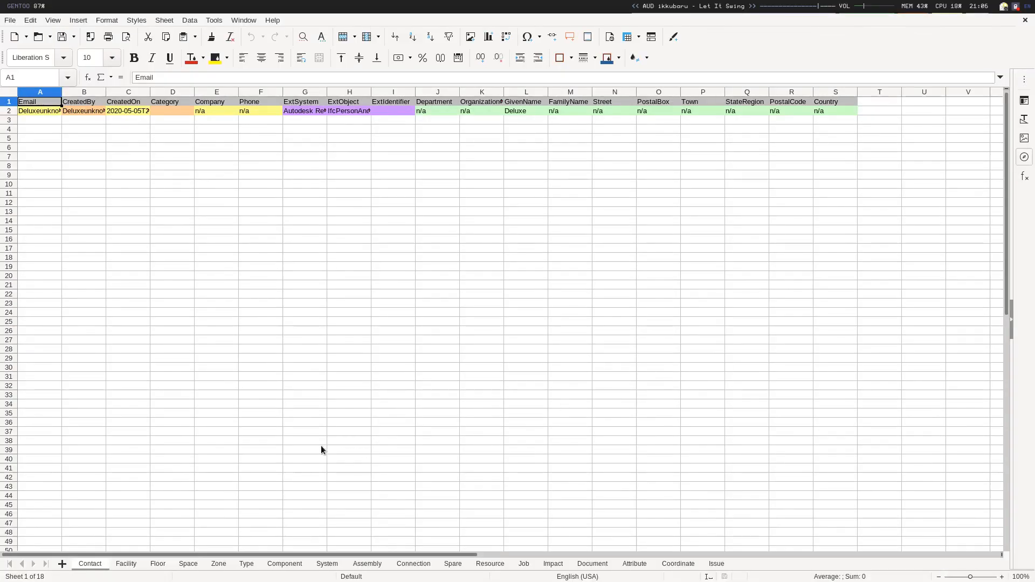
View the Floor sheet, then the Component sheet listing the exported building components.
{"action": "left_click", "coordinate": [158, 563]}
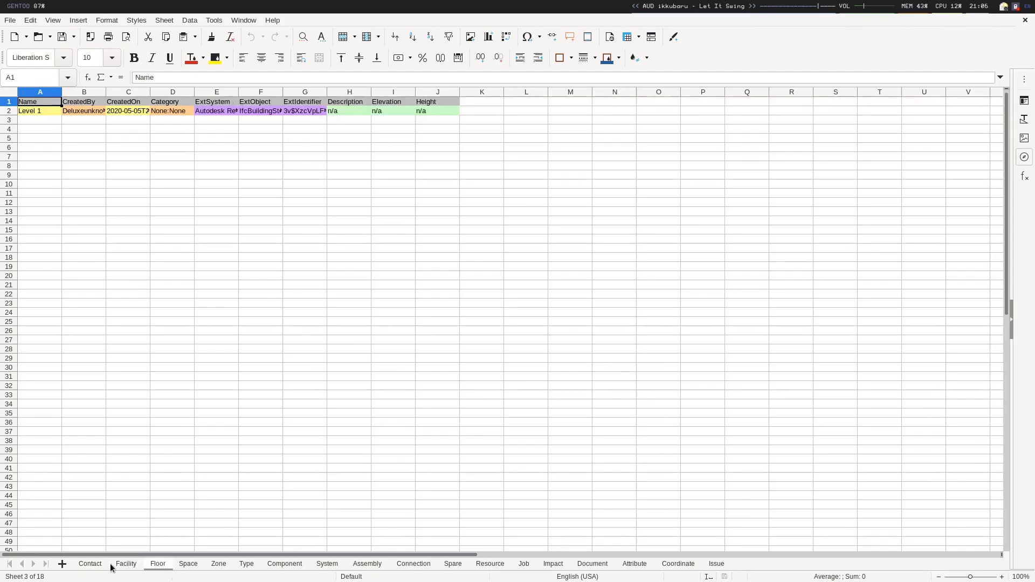
{"action": "left_click", "coordinate": [285, 563]}
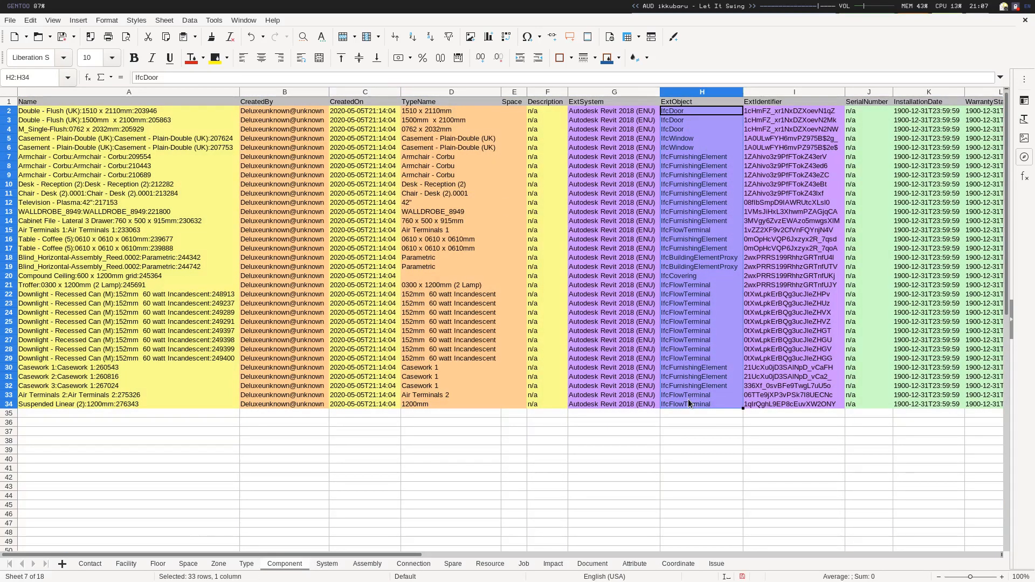
Select the CreatedBy column and return to the Contact sheet.
{"action": "left_click", "coordinate": [701, 413]}
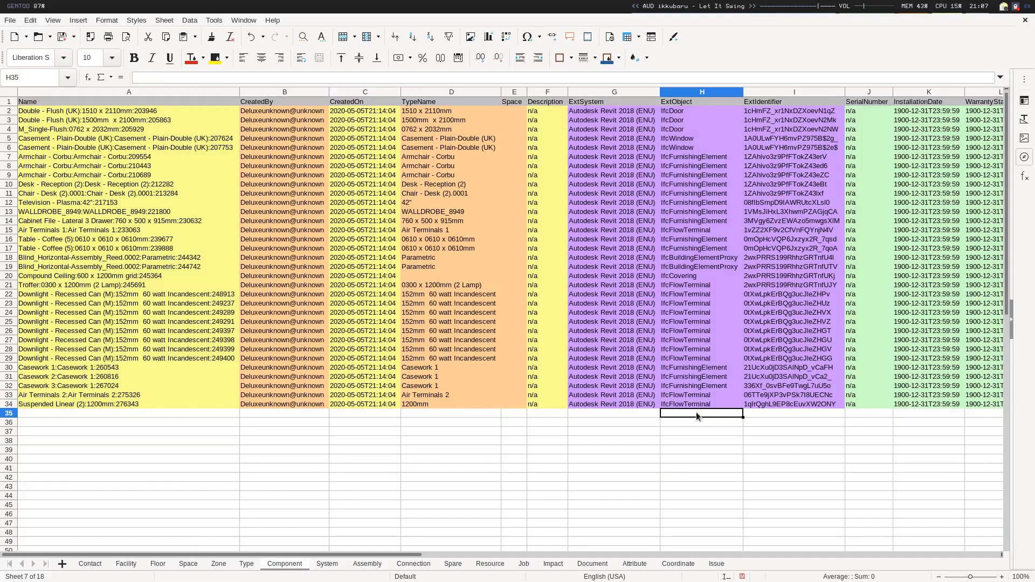
{"action": "left_click", "coordinate": [282, 110]}
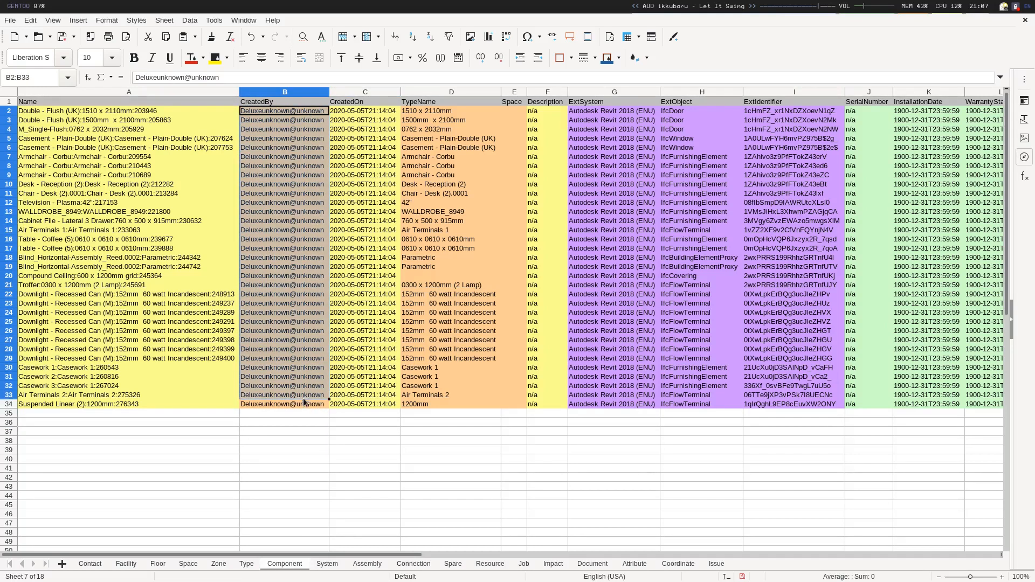
{"action": "left_click", "coordinate": [90, 564]}
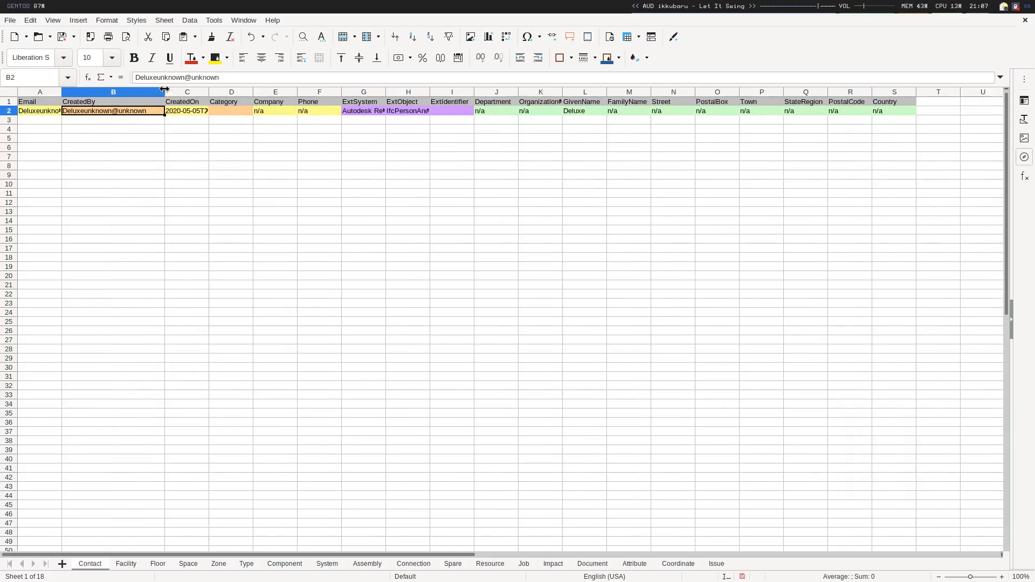
{"action": "mouse_move", "coordinate": [384, 105]}
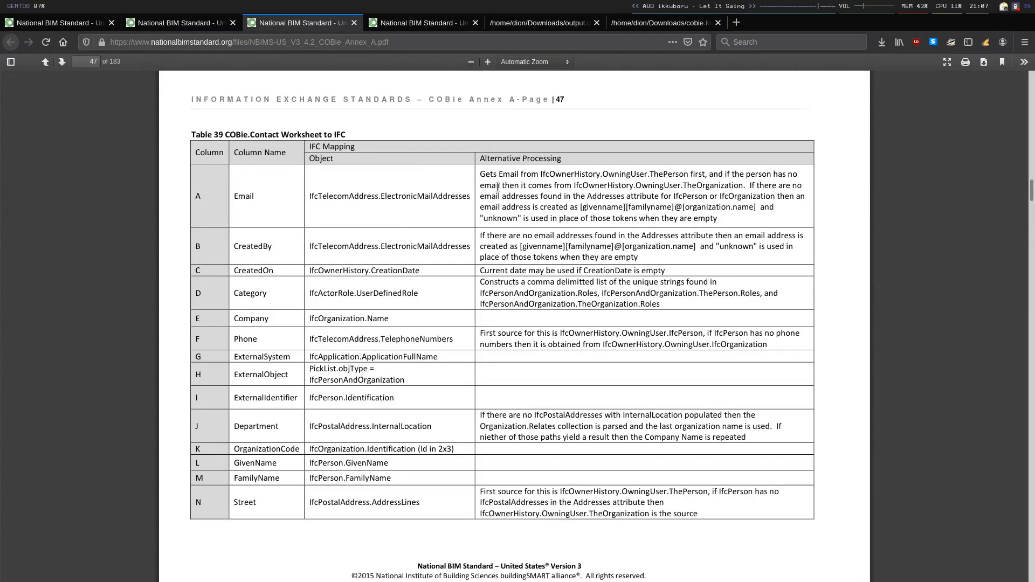
{"action": "mouse_move", "coordinate": [481, 234]}
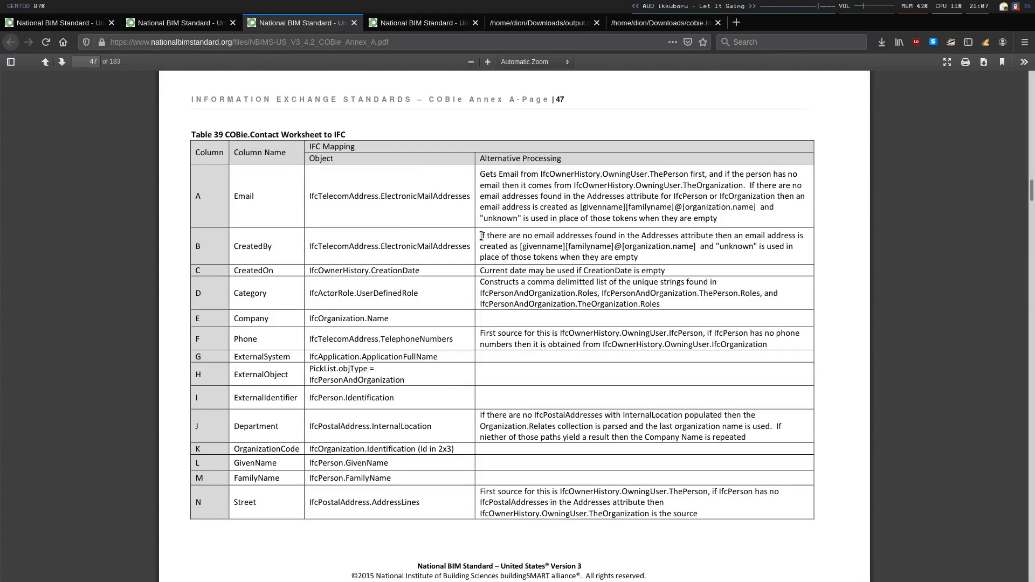
Return to Table 39 on page 47 and highlight 'unknown' in the CreatedBy rule.
{"action": "double_click", "coordinate": [252, 246]}
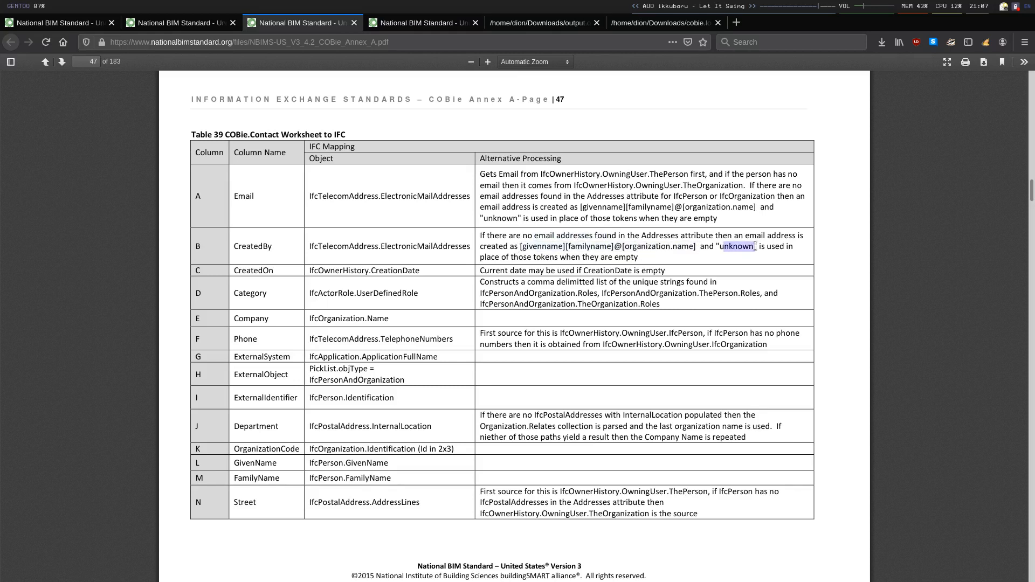
{"action": "double_click", "coordinate": [590, 246]}
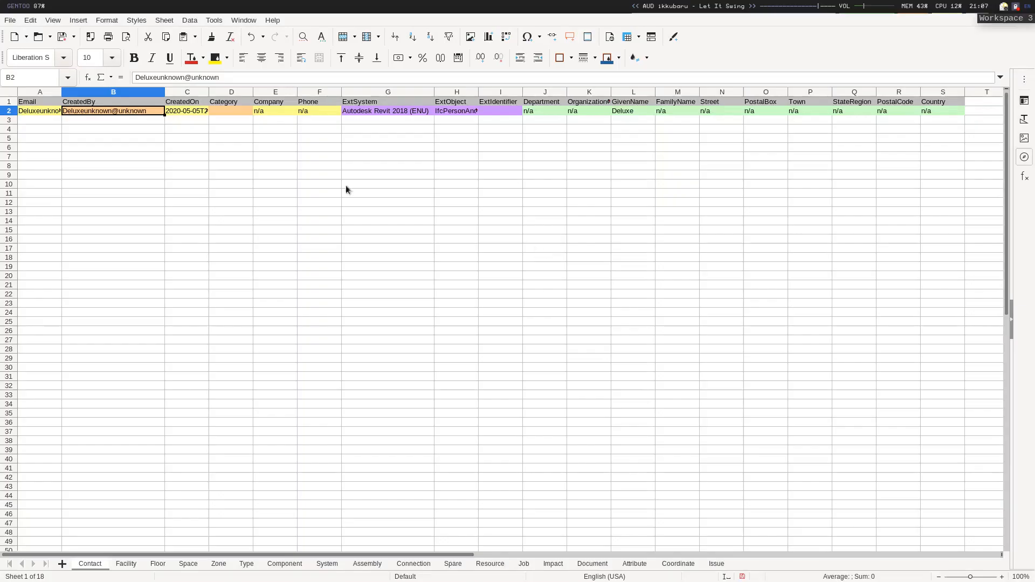
{"action": "mouse_move", "coordinate": [90, 118]}
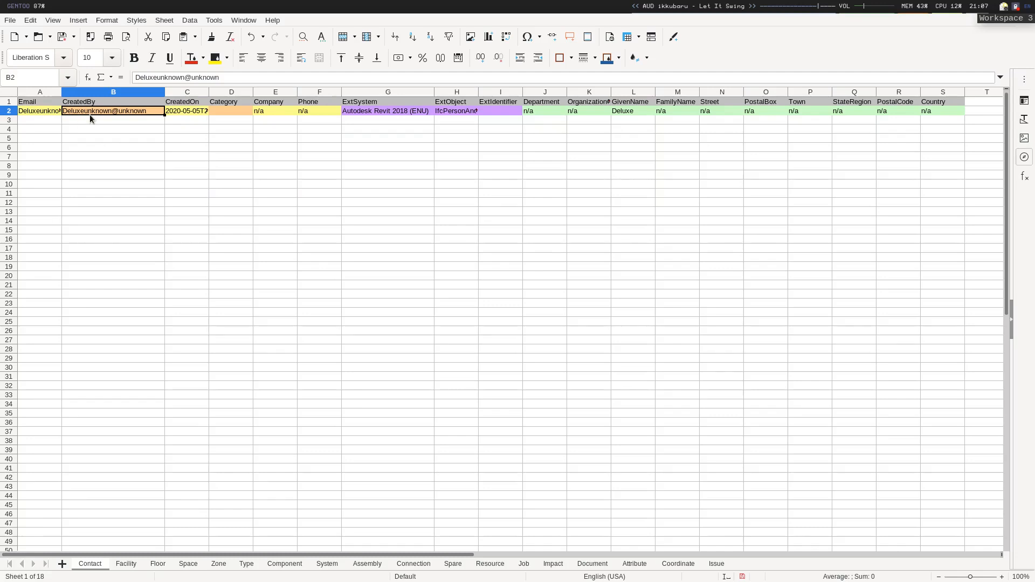